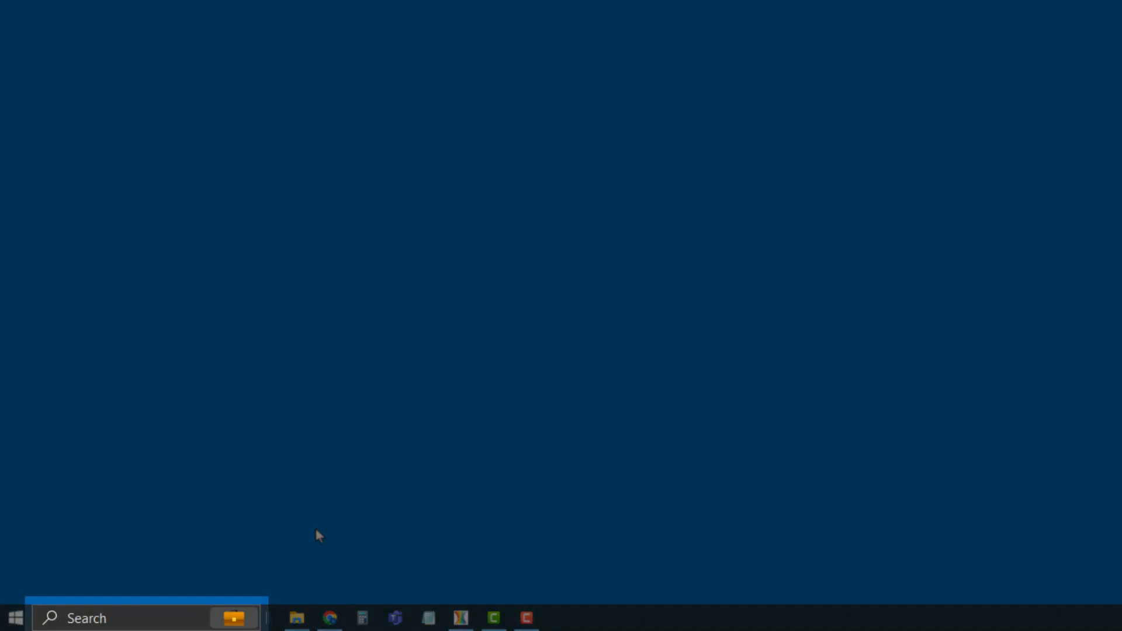
- Find the Canon MB2700 series Printer under Printers & scanners and reach its printer properties
type("printer")
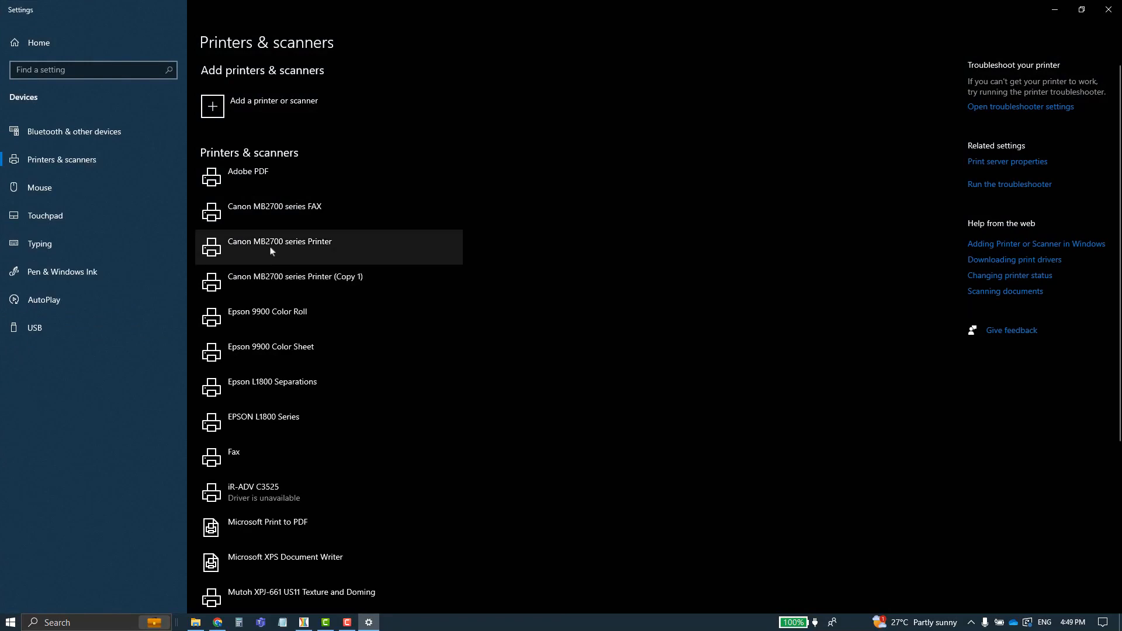
left_click(279, 246)
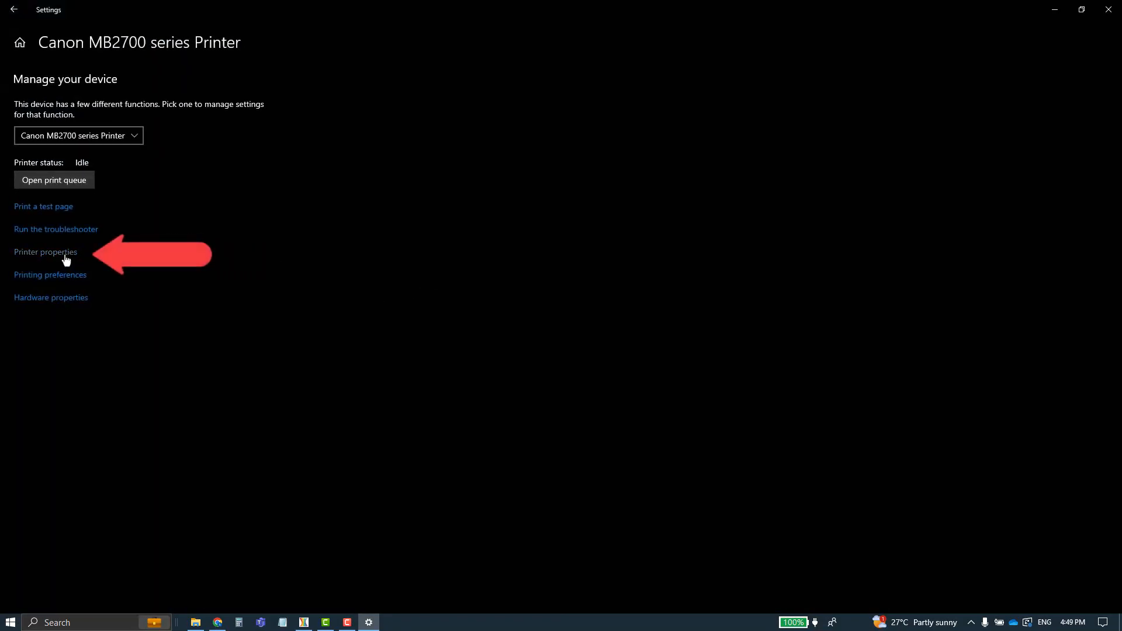
left_click(46, 253)
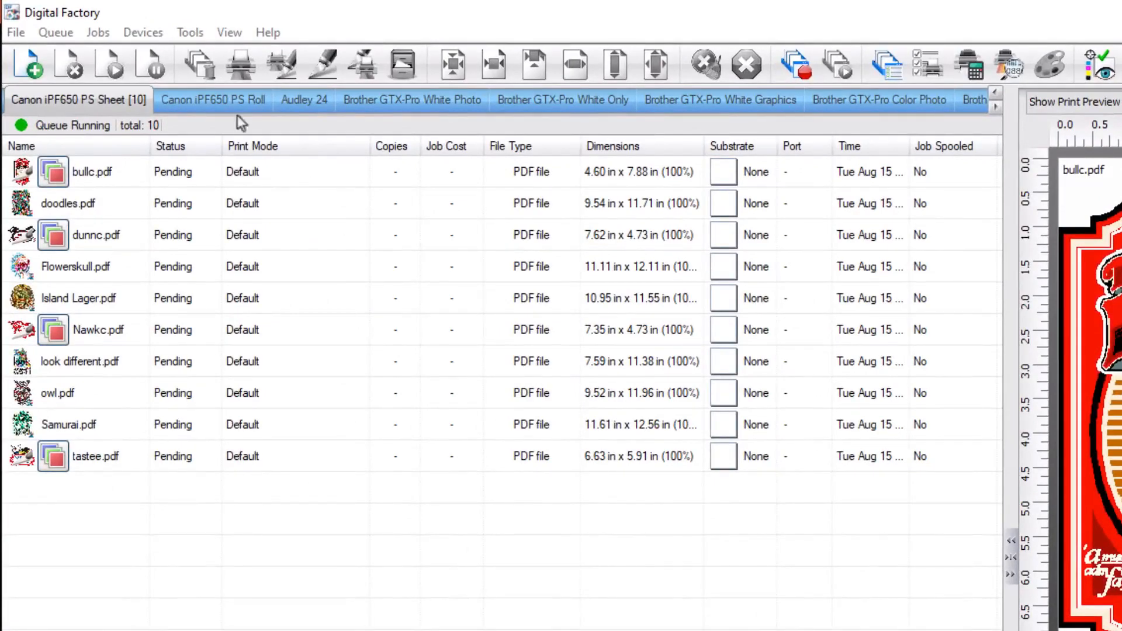
- Tick 'Allow selection of Windows ports' on the General options page
left_click(190, 33)
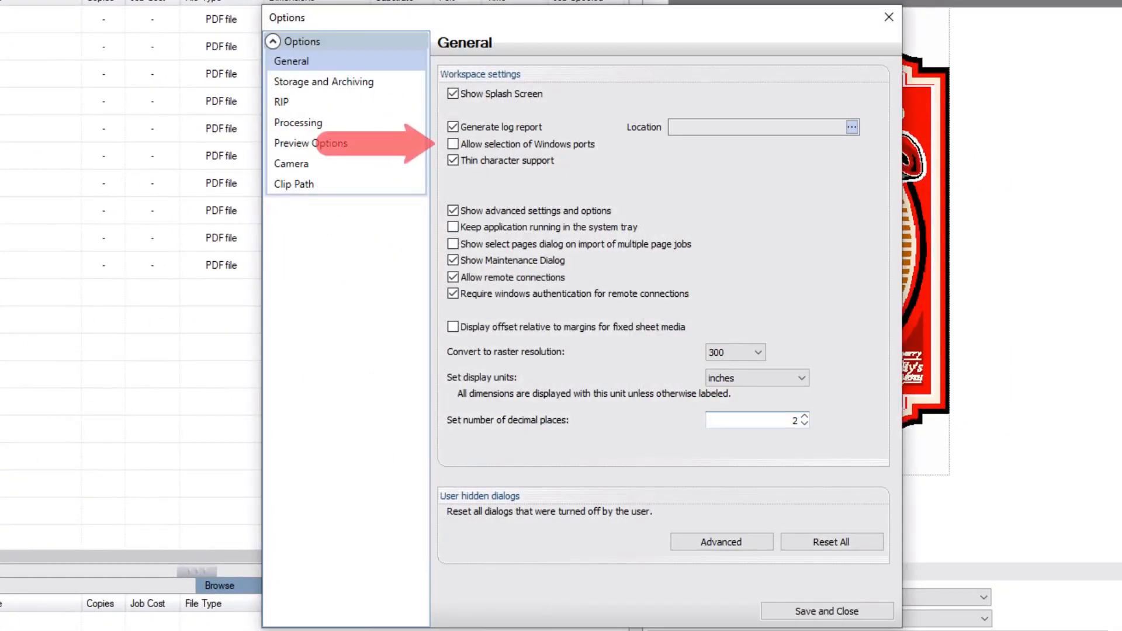
left_click(453, 143)
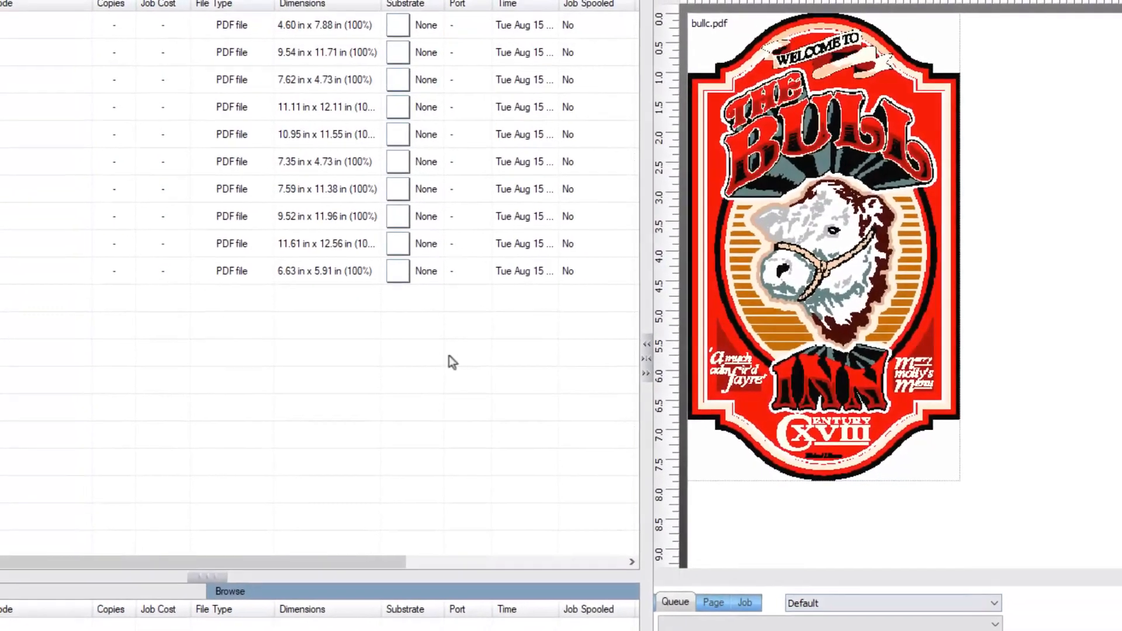
- In Queue Manager, assign the Windows WSD port to the Canon iPF650 PS Sheet queue
left_click(48, 28)
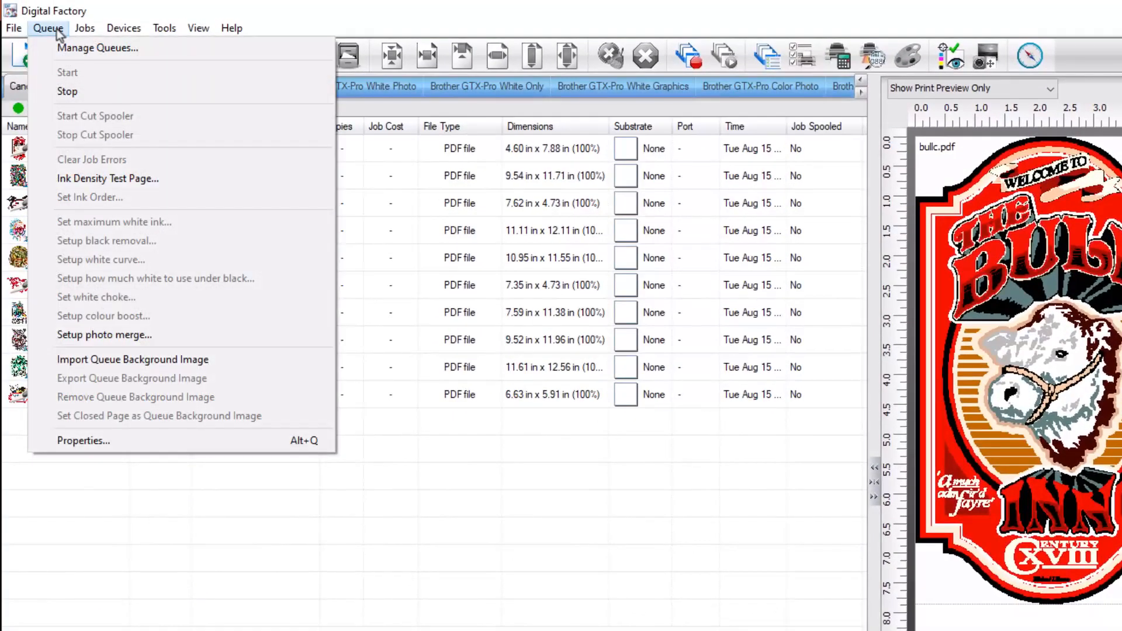
left_click(97, 48)
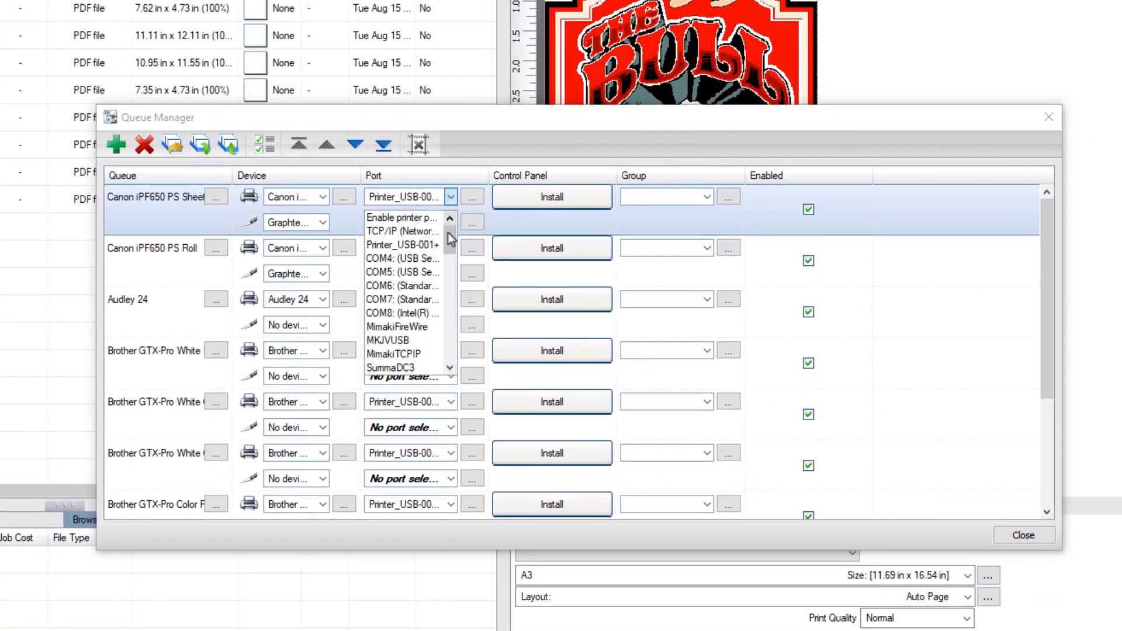
scroll("down", 3)
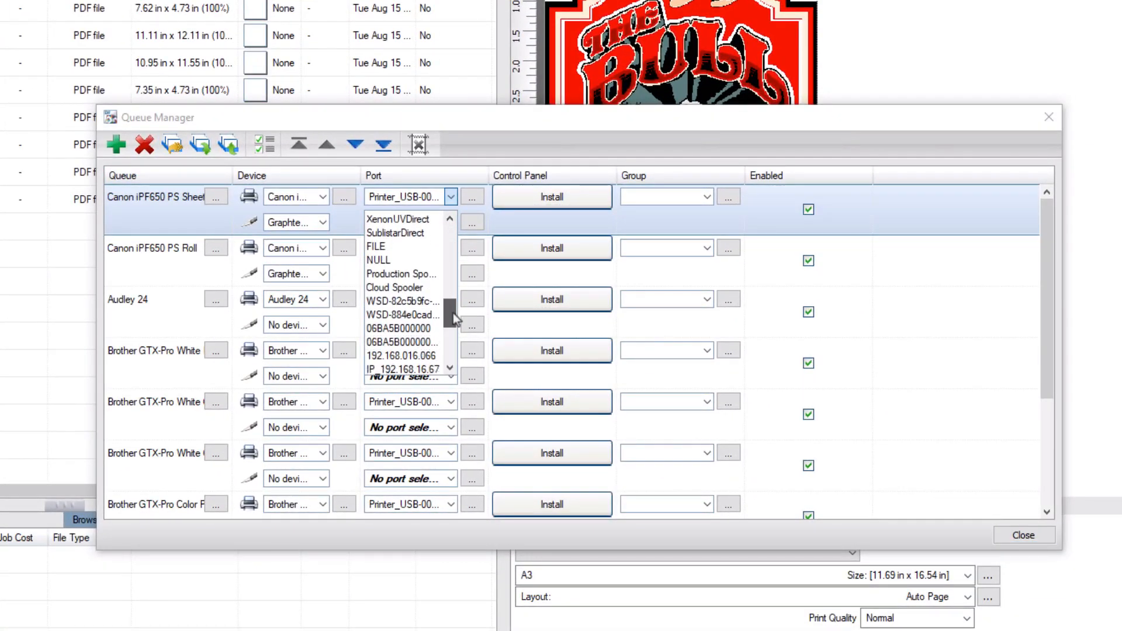
left_click(401, 301)
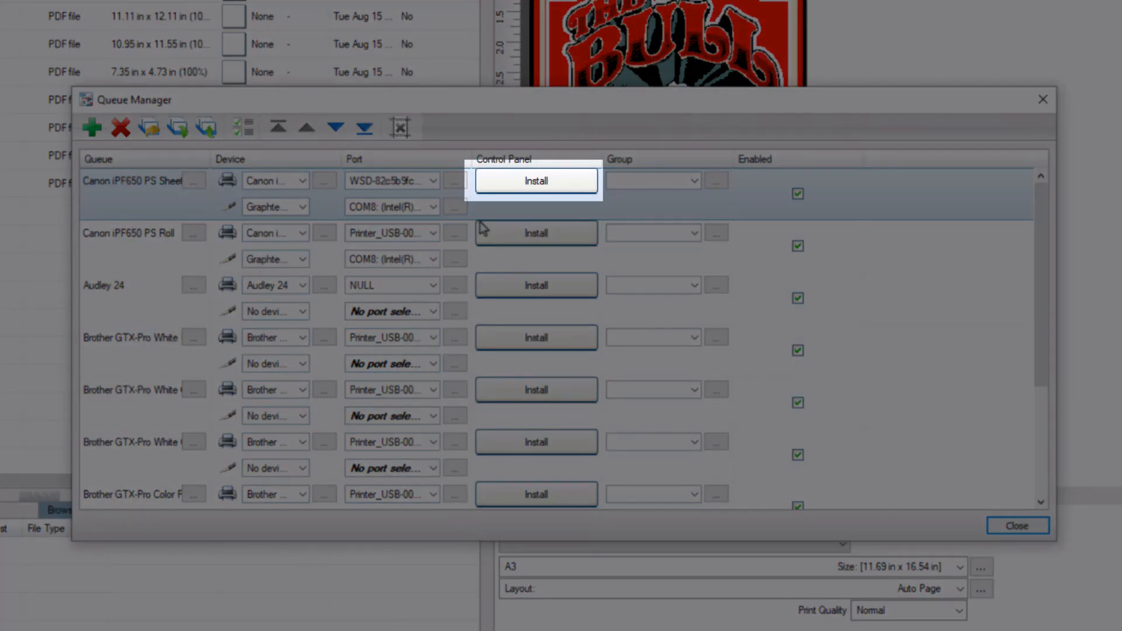
- Install the control panel driver for Canon iPF650 PS Sheet, accepting the administrator privileges notice
left_click(536, 180)
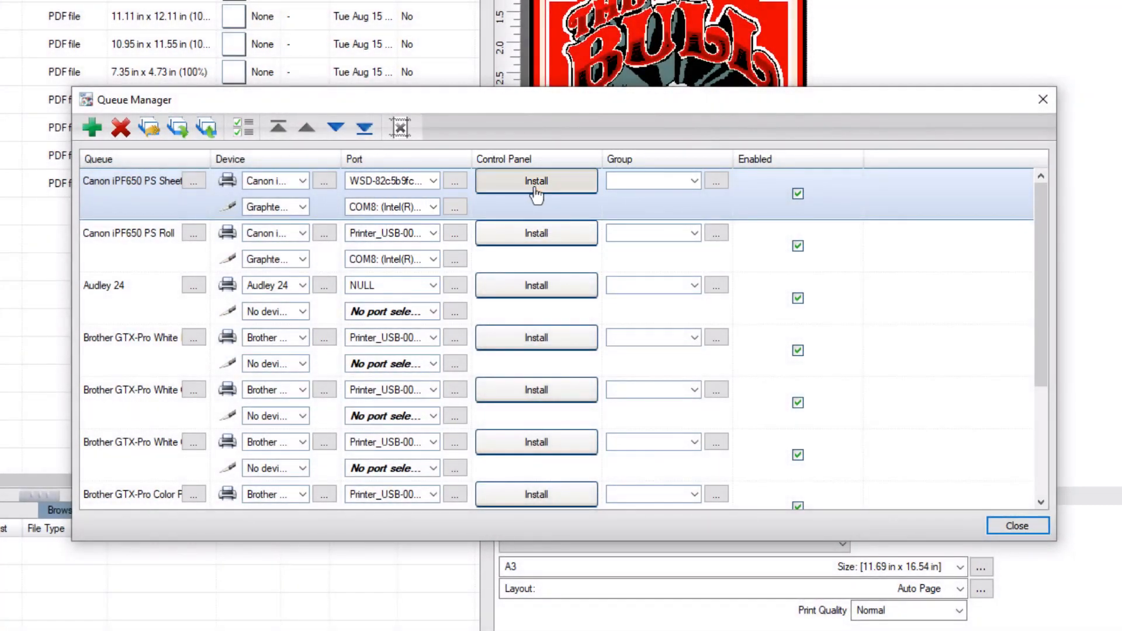
left_click(537, 180)
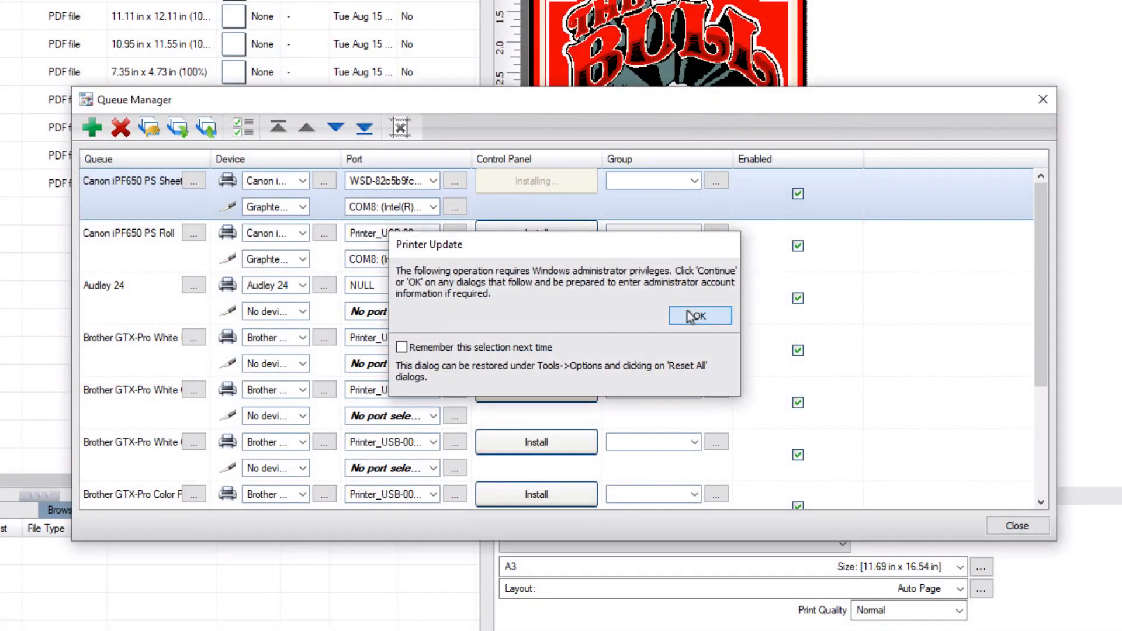
left_click(699, 315)
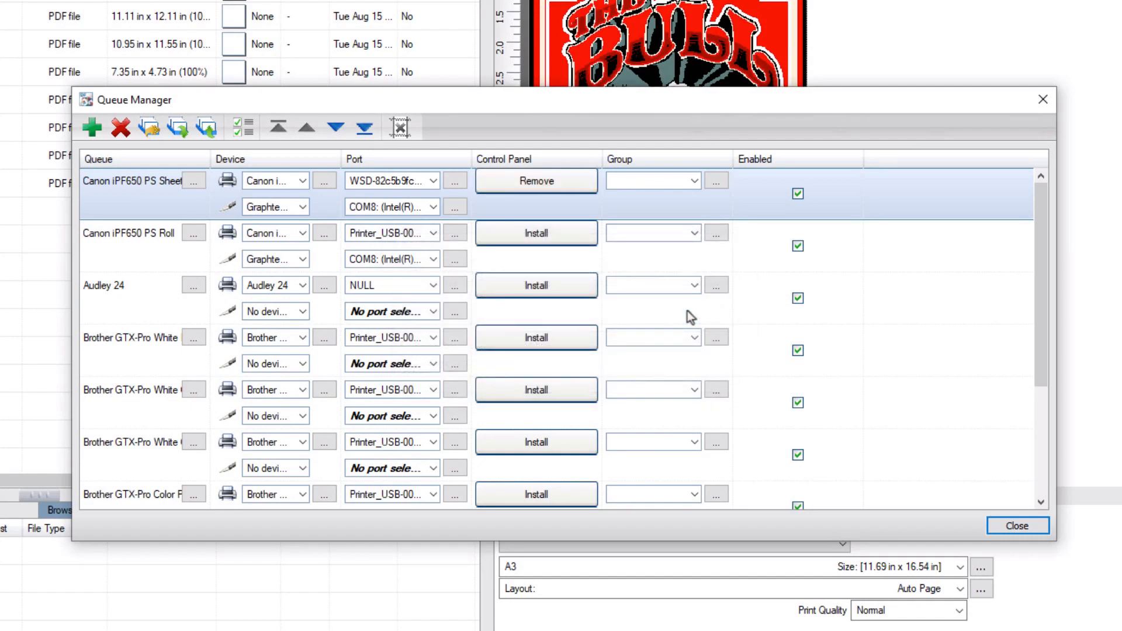
left_click(433, 180)
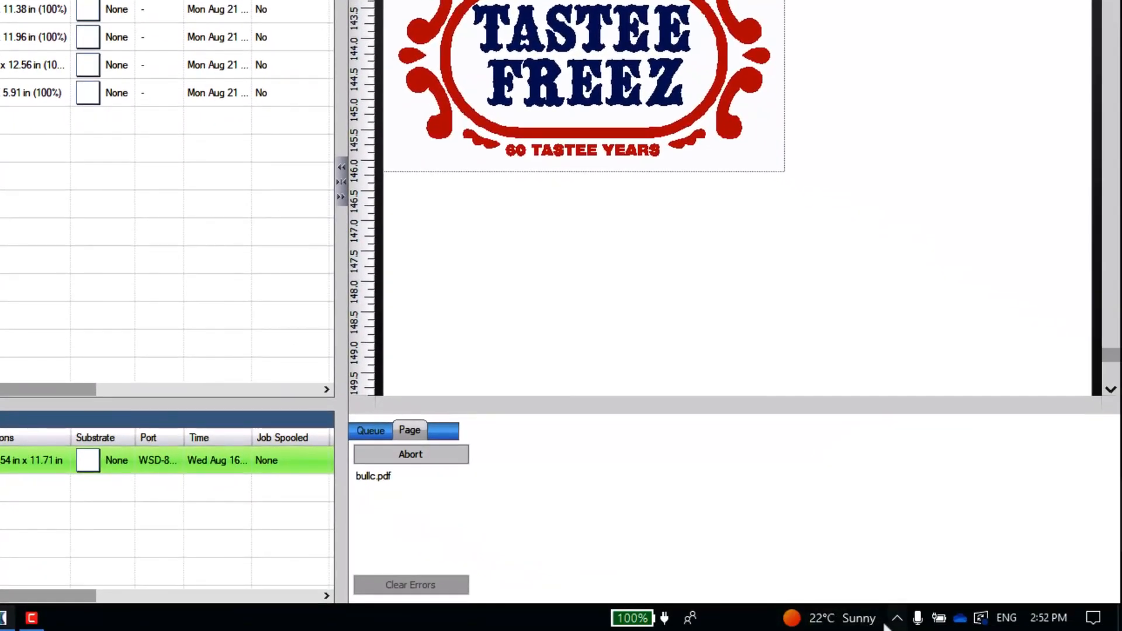
- From the tray's hidden icons, bring up the Canon iPF650 PS Sheet print queue showing the spooled job
left_click(897, 617)
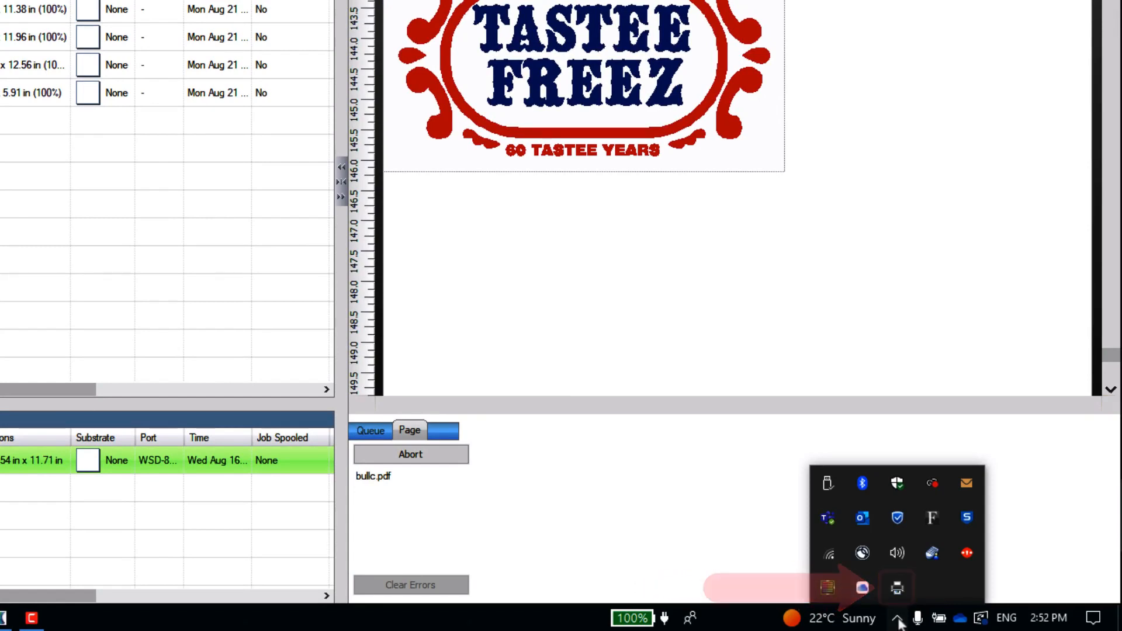
mouse_move(897, 588)
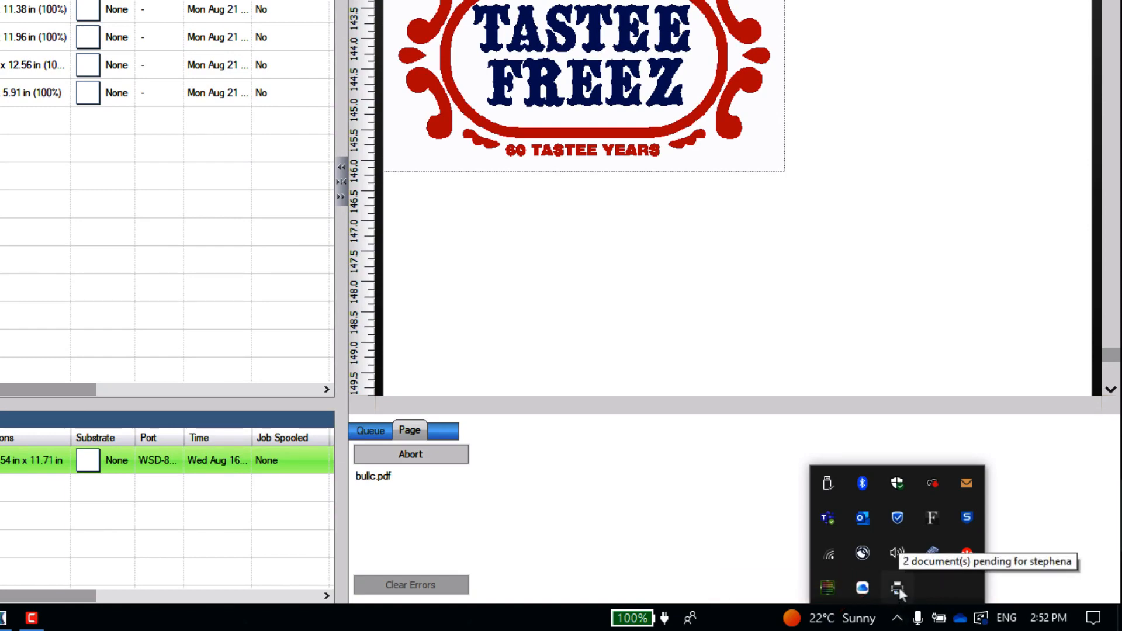
left_click(897, 589)
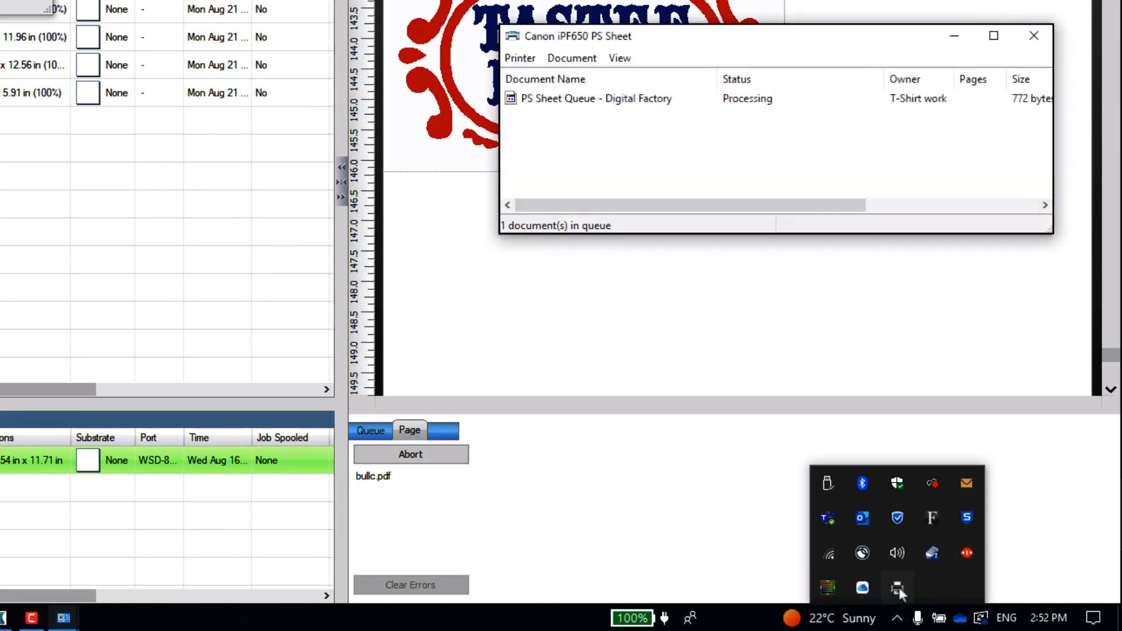